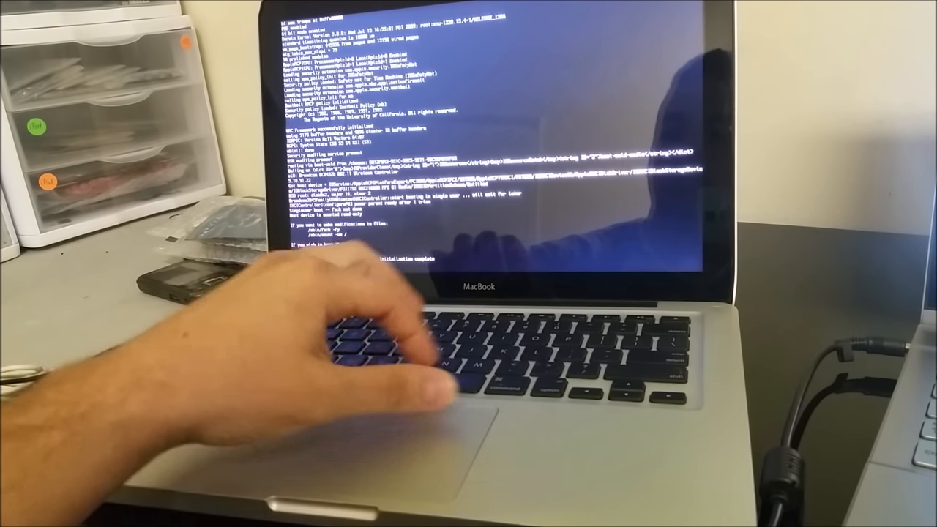
text(mount -o)
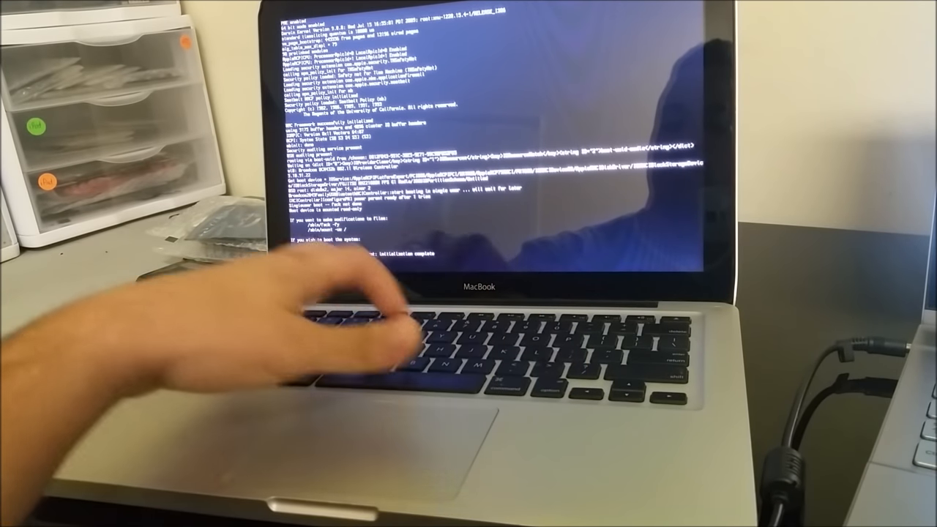
text(mount -uw /)
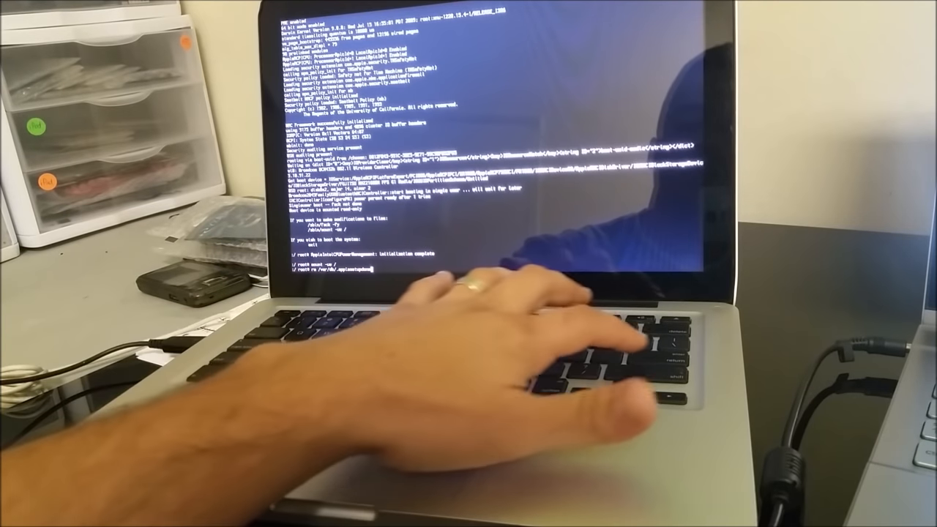